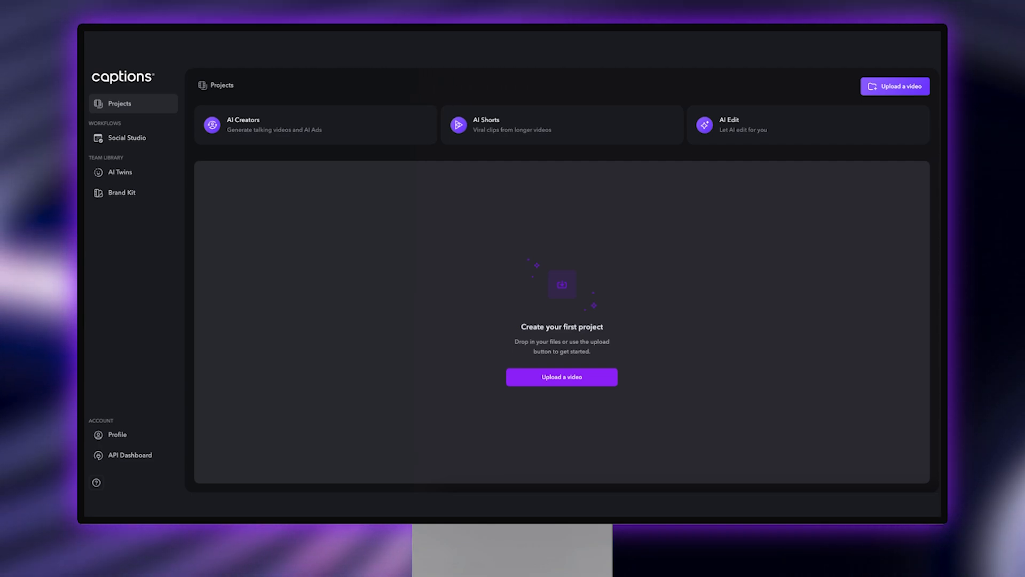
pyautogui.moveTo(167, 125)
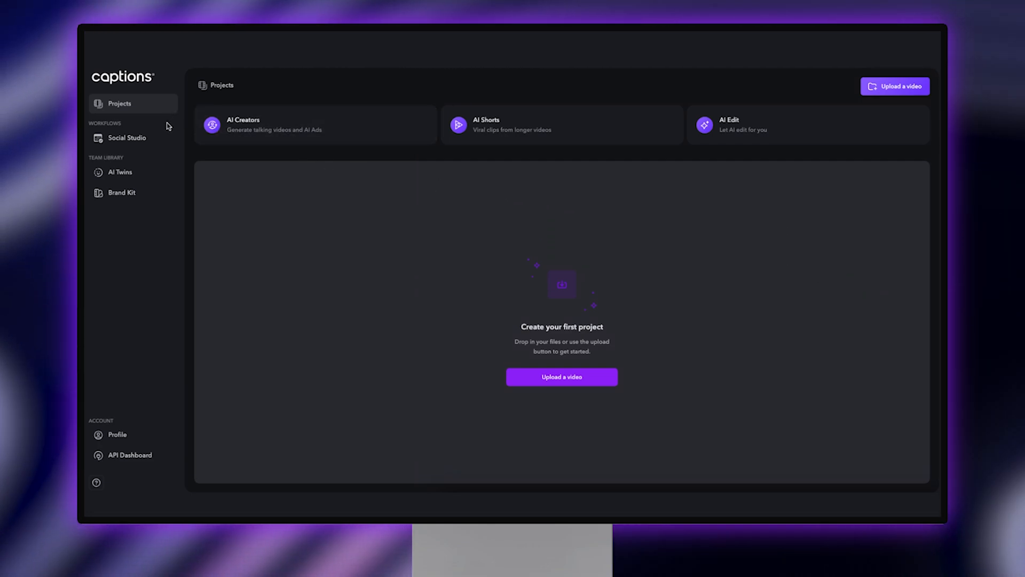
# Step: Open Social Studio and generate brand assets from the captions.ai website
pyautogui.click(128, 138)
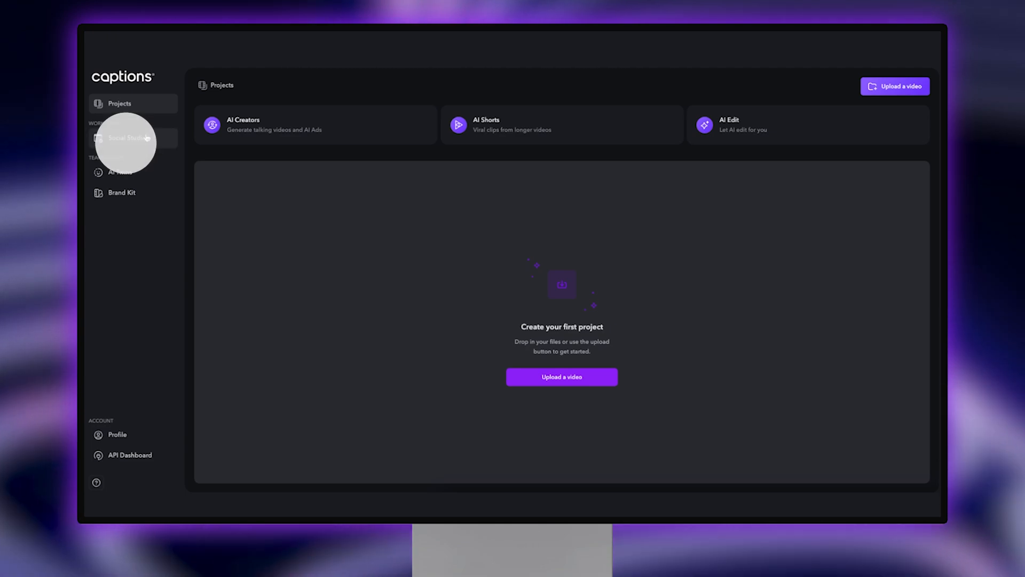
pyautogui.click(127, 137)
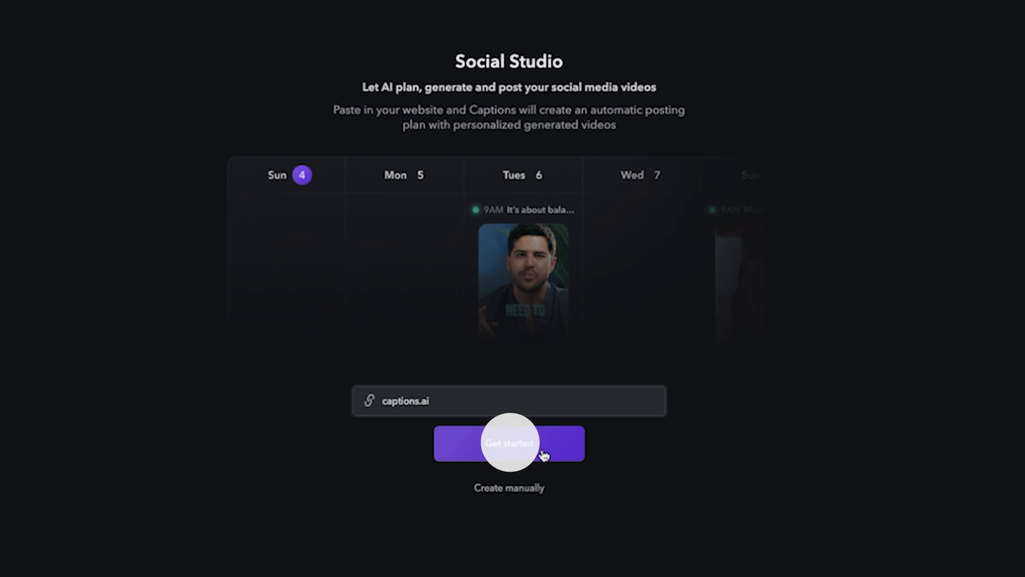
pyautogui.click(509, 442)
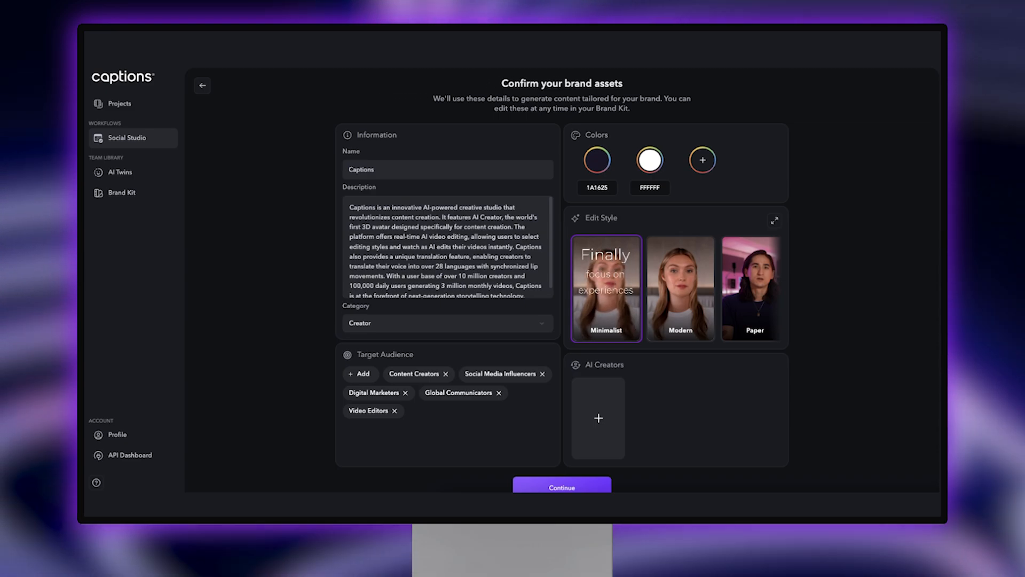
# Step: Confirm the generated brand assets to produce the two-week posting calendar
pyautogui.click(561, 487)
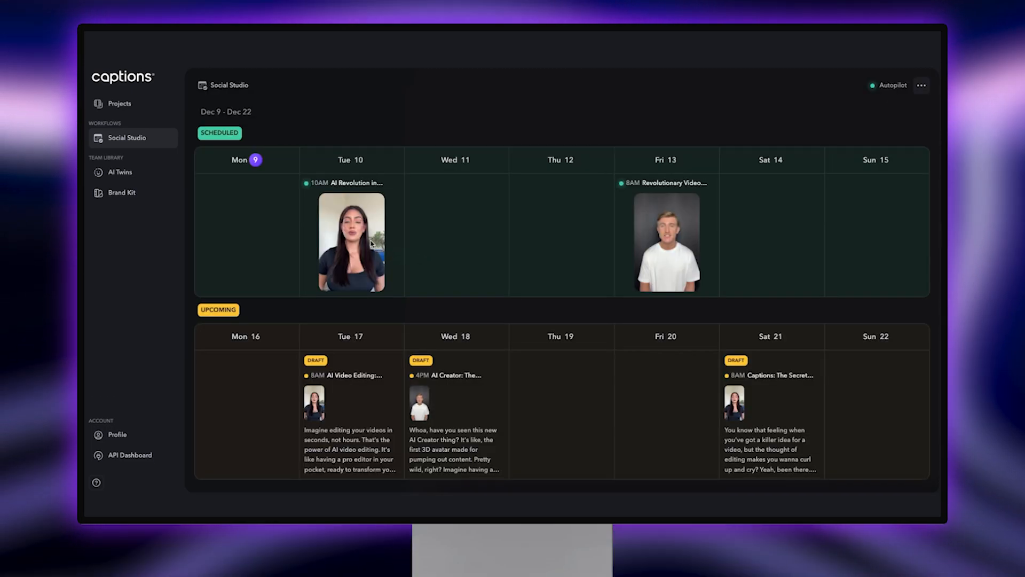
# Step: Reschedule the Tue 10 'AI Revolution in Content Creation' post from 10:00 to 12:00
pyautogui.click(350, 241)
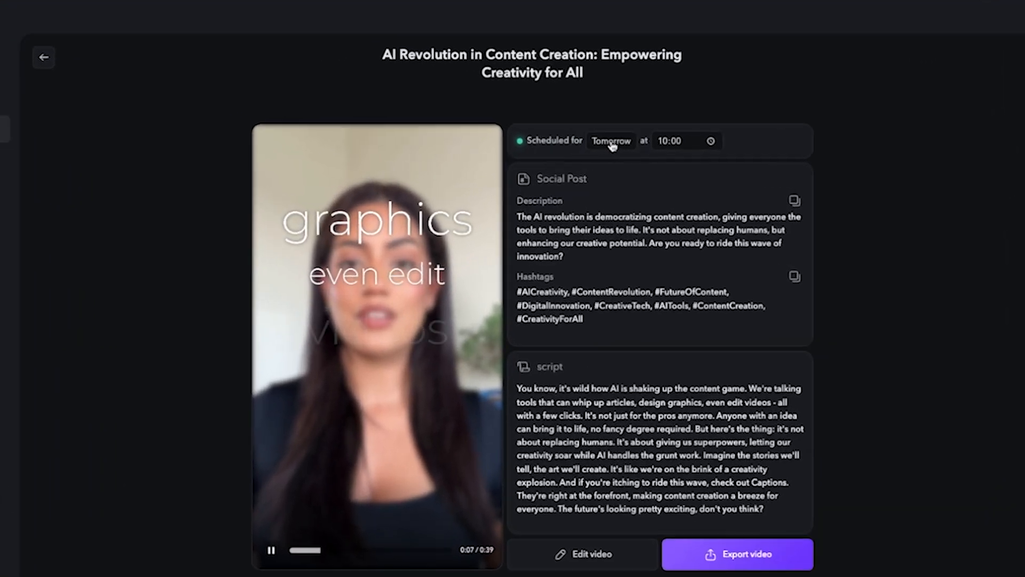
pyautogui.click(611, 140)
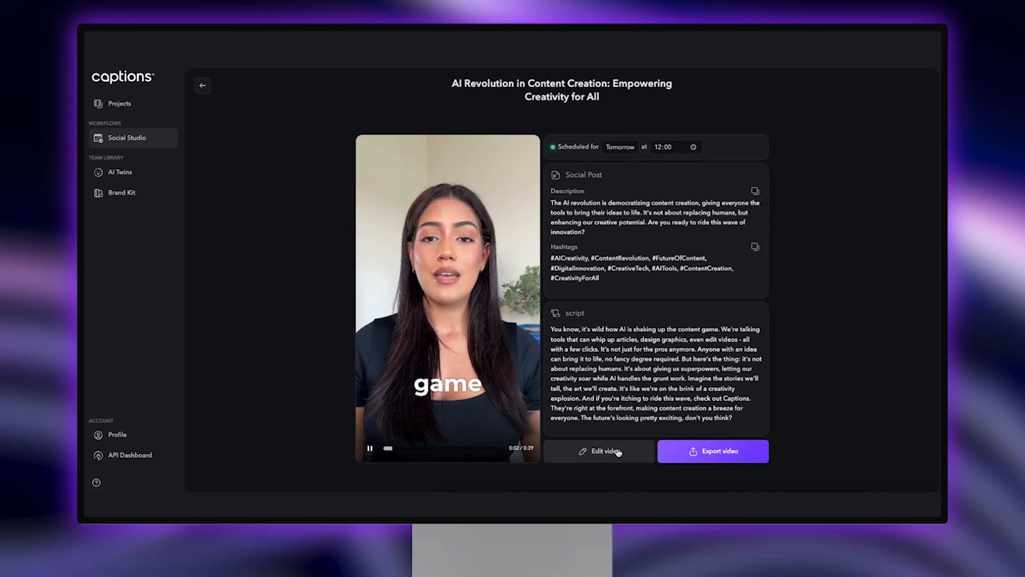
# Step: Regenerate the 'AI Revolution in Content Creation' video using the Cinematic edit style
pyautogui.click(598, 451)
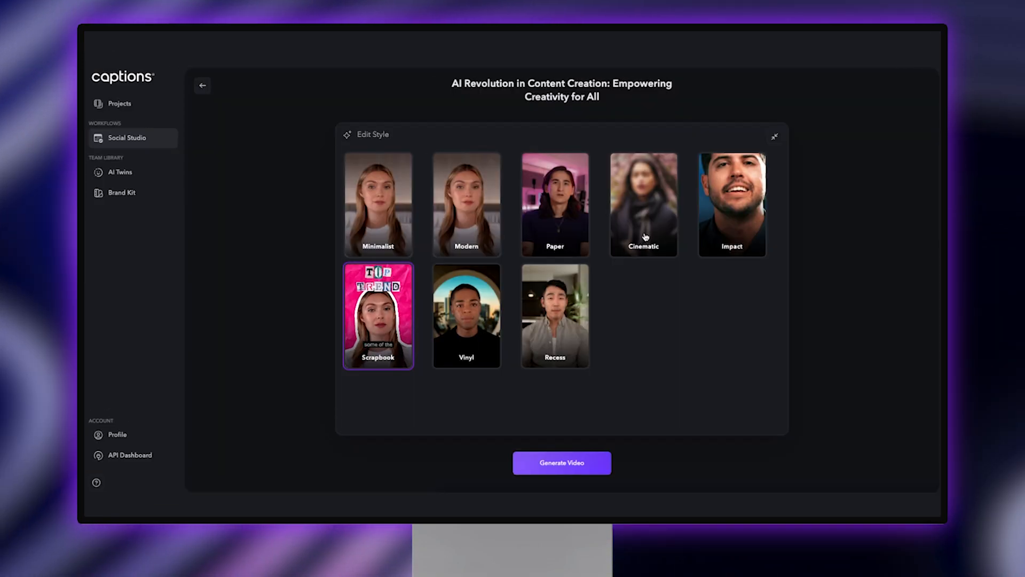
pyautogui.click(643, 204)
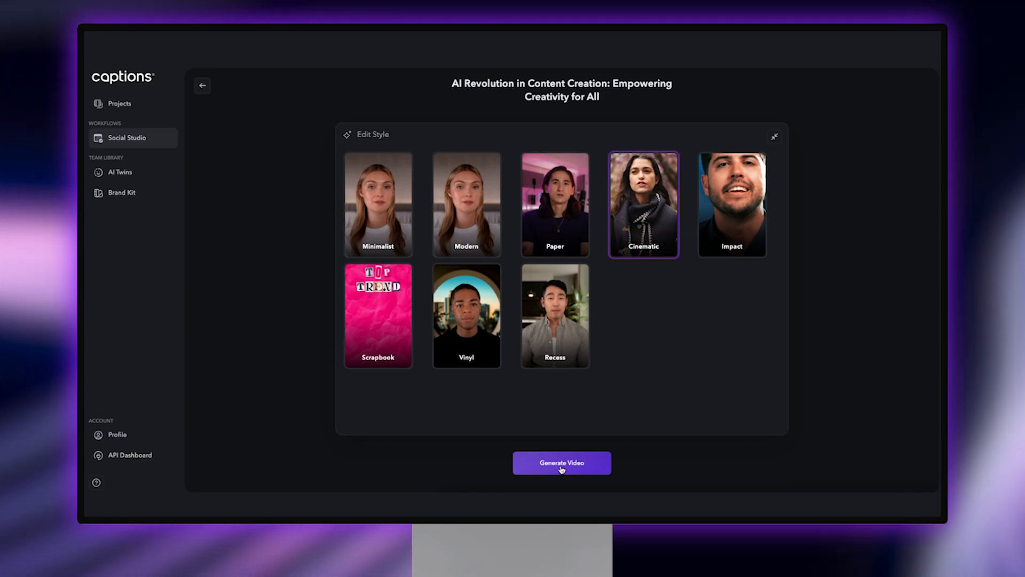
pyautogui.click(561, 463)
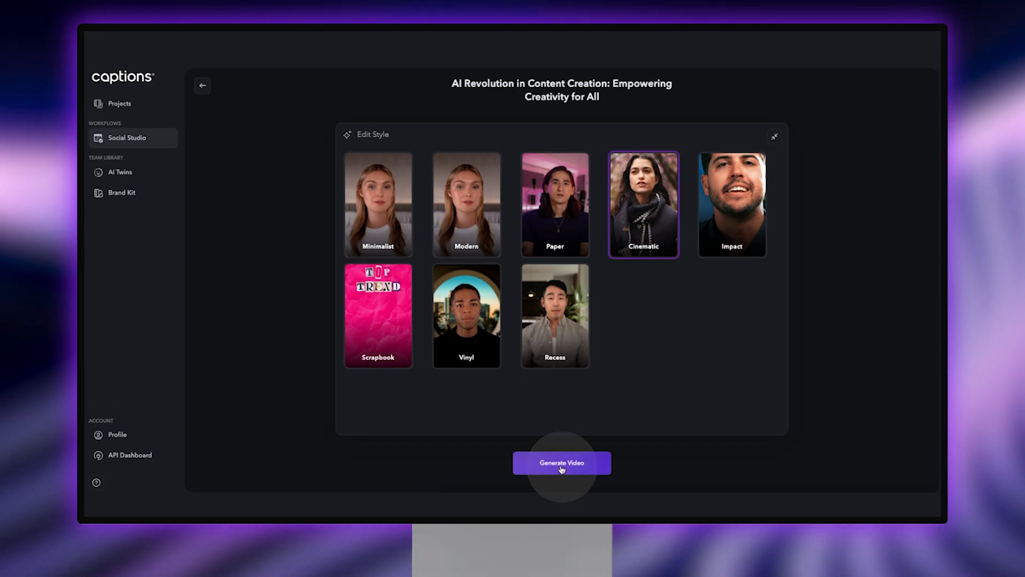
pyautogui.click(561, 463)
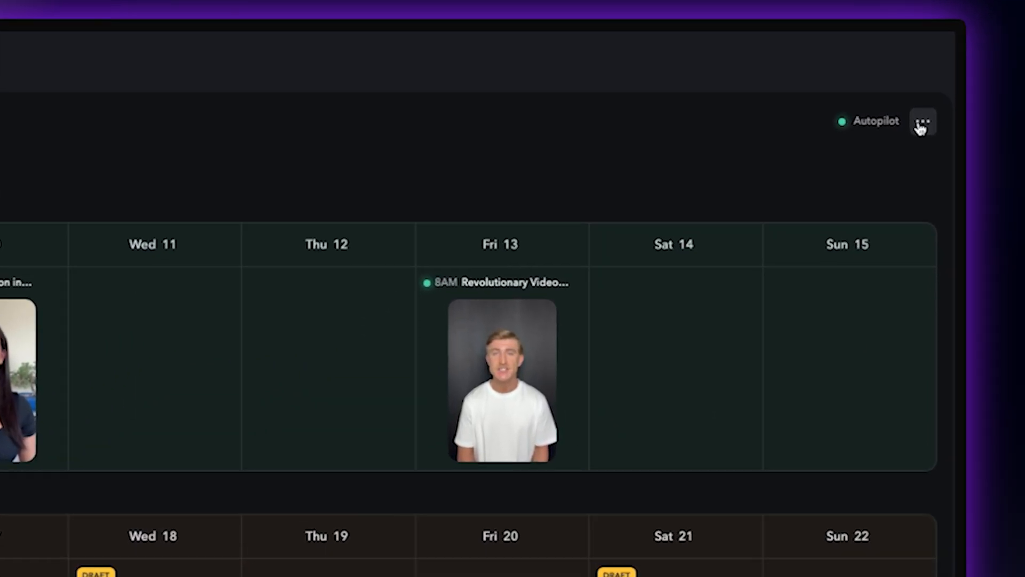
# Step: Switch off Autopilot in the posting calendar's social plan settings
pyautogui.click(922, 122)
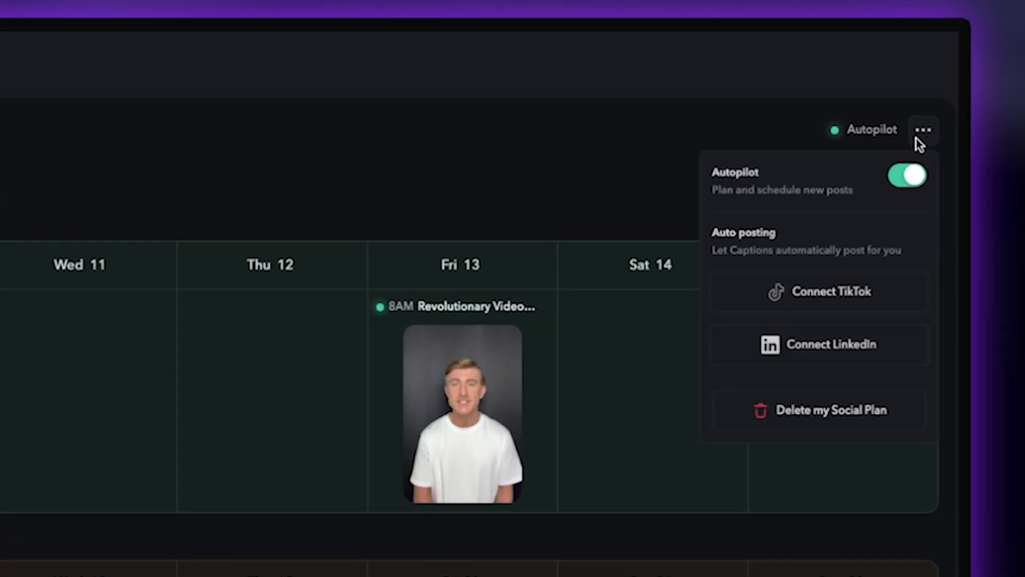
pyautogui.click(906, 175)
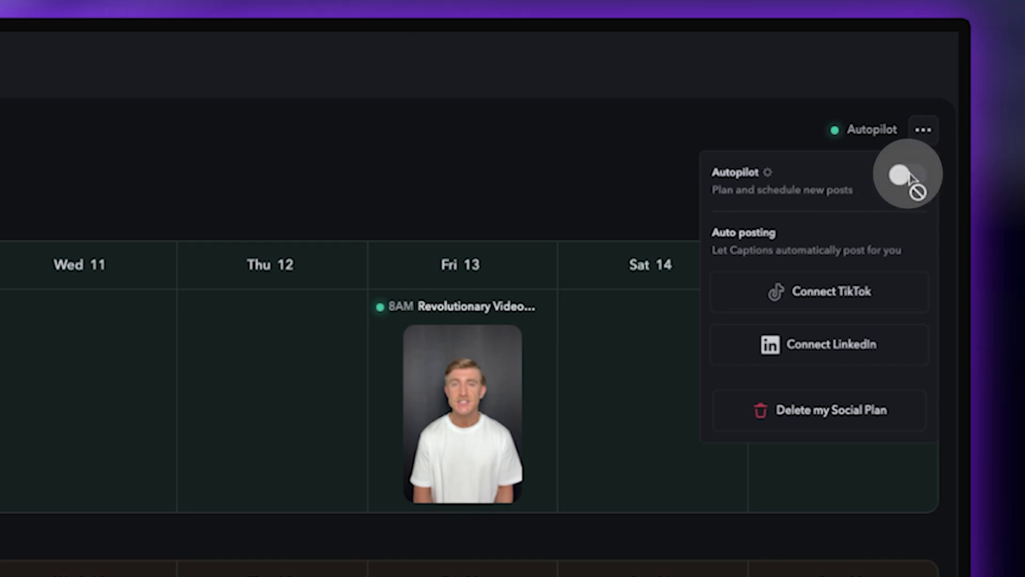